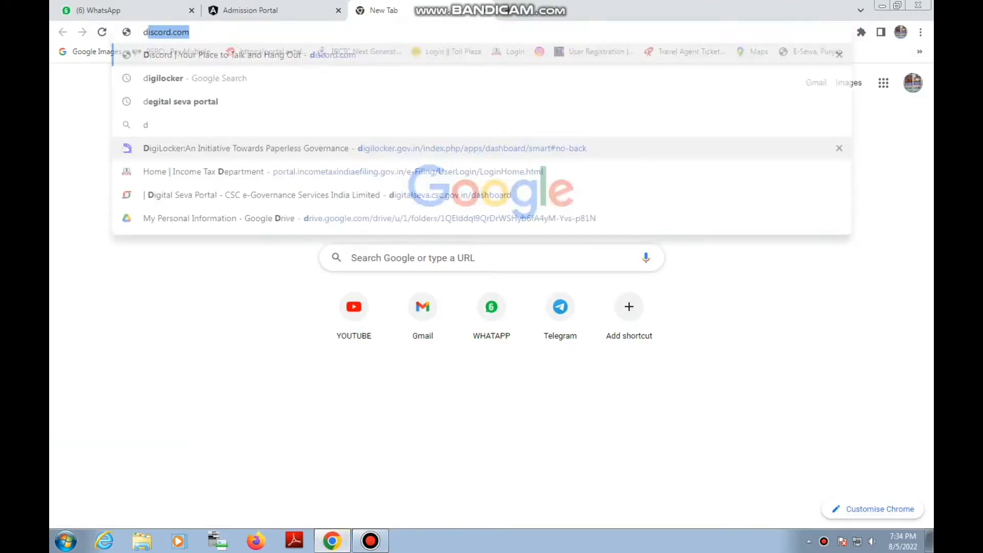
# Step: Search Google for 'digilocker' and open the official DigiLocker website
pyautogui.write('dil')
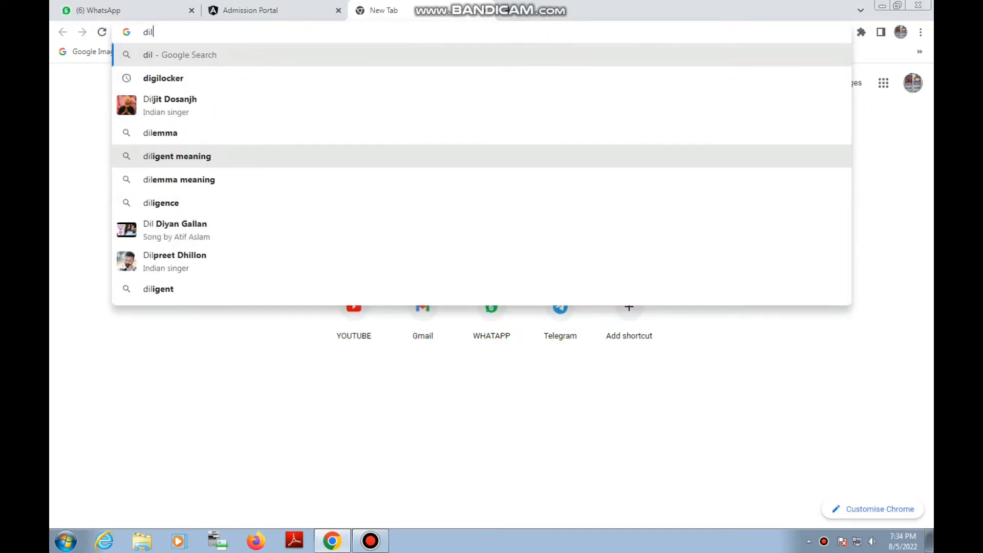
pyautogui.click(163, 78)
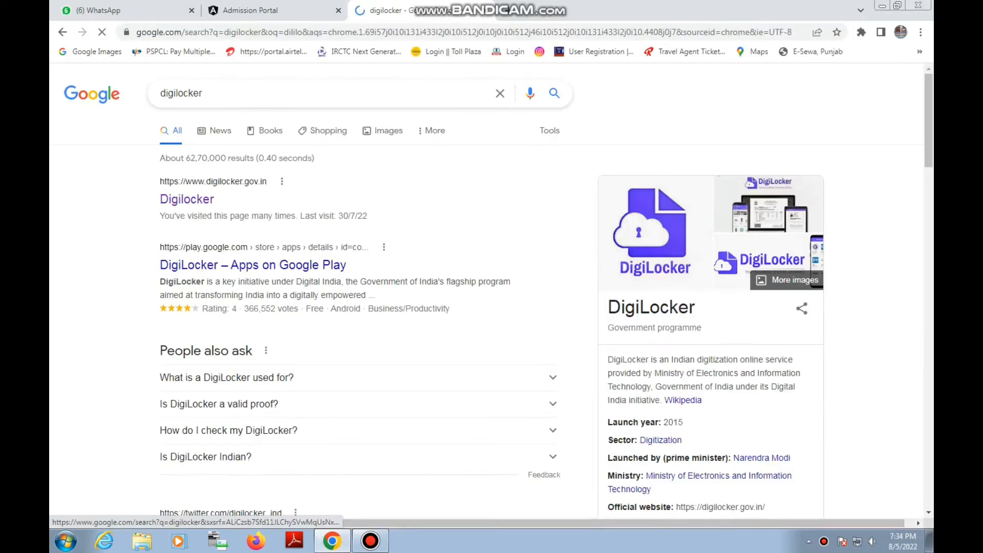
pyautogui.click(186, 199)
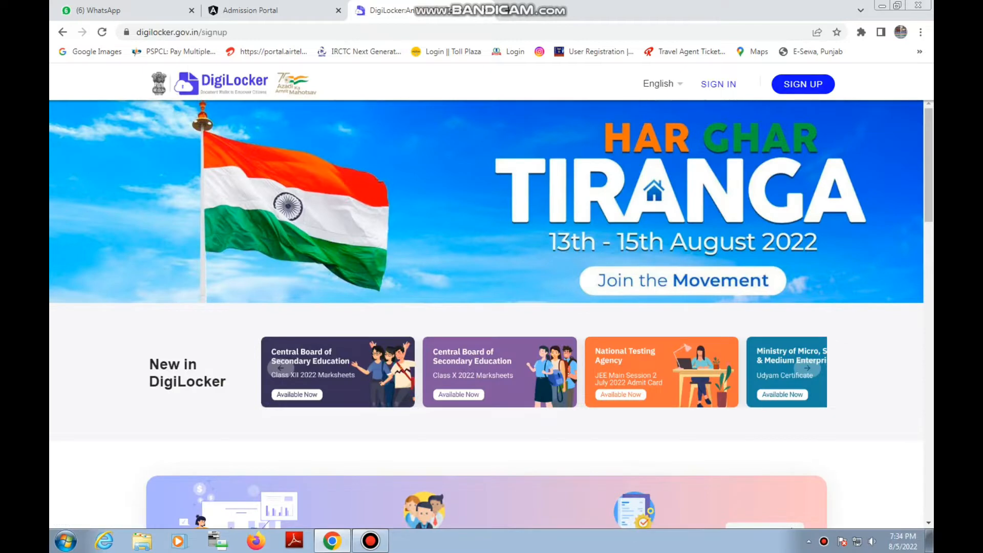
pyautogui.click(802, 84)
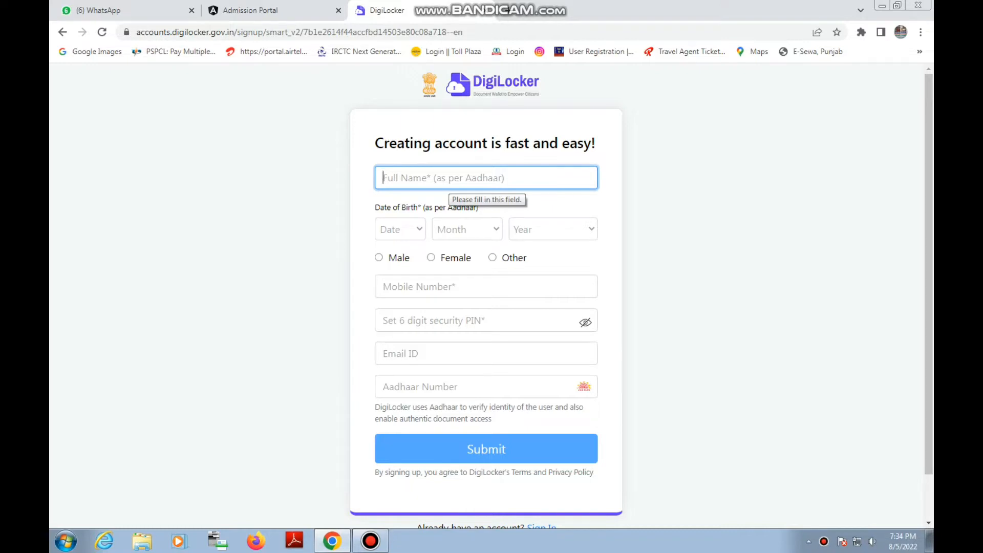
pyautogui.write('Khu')
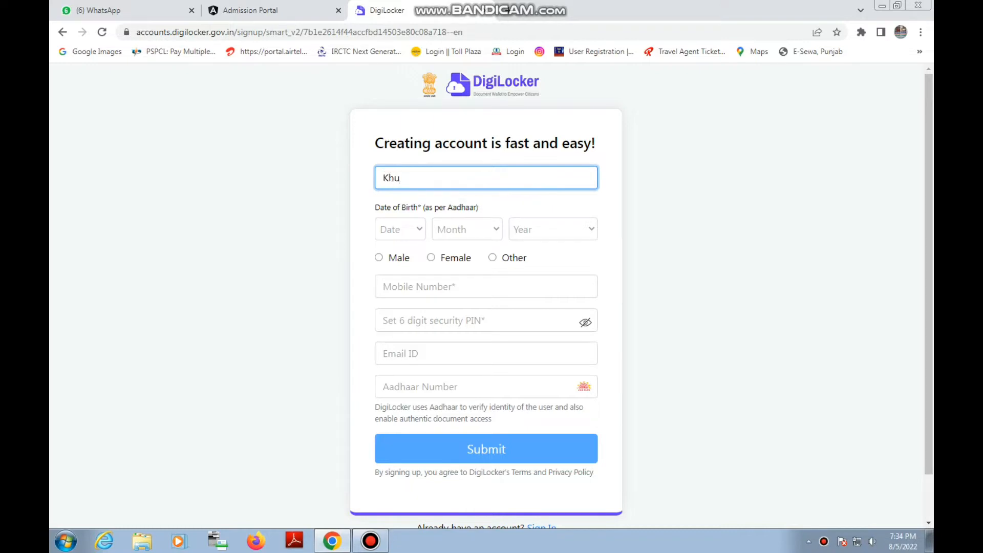
pyautogui.write('shi')
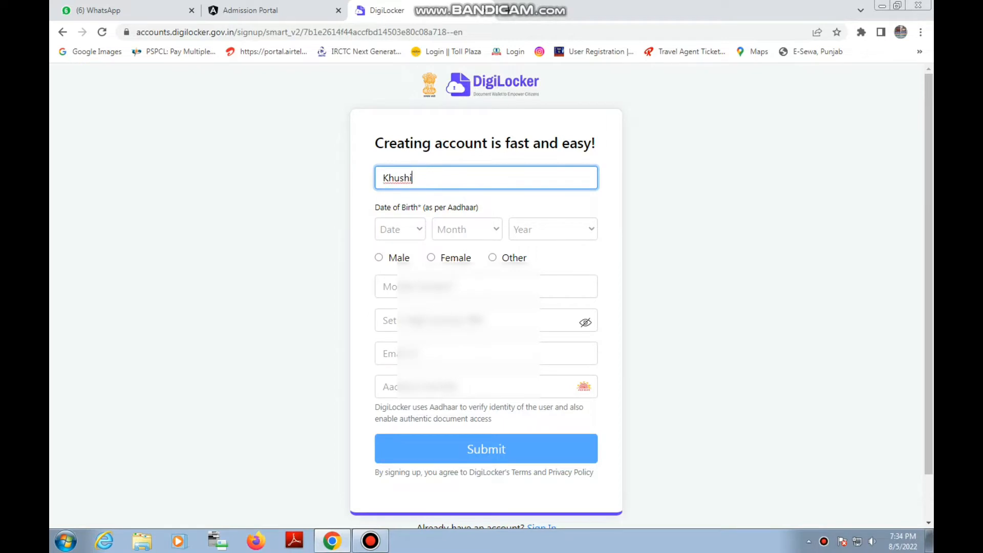
pyautogui.click(399, 229)
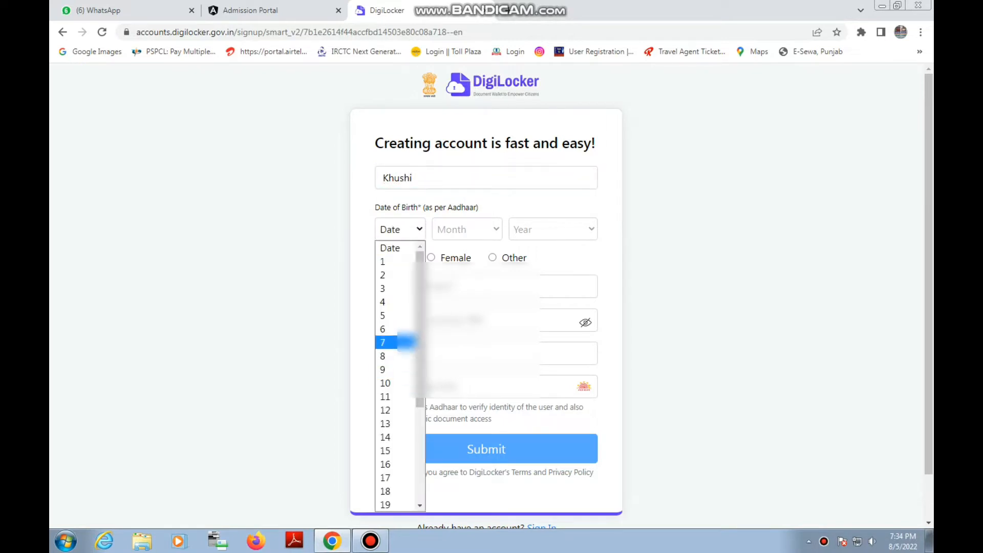
pyautogui.click(382, 342)
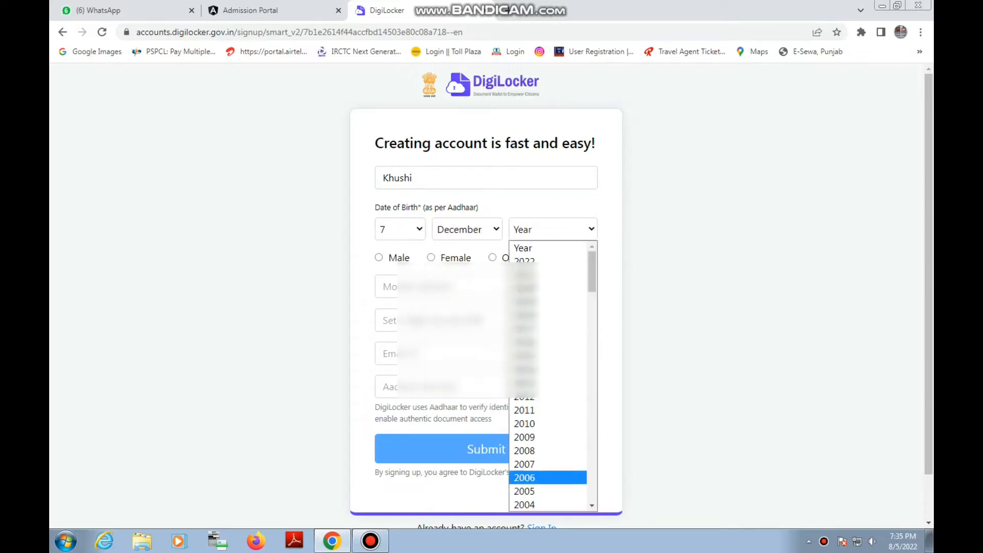
pyautogui.click(524, 505)
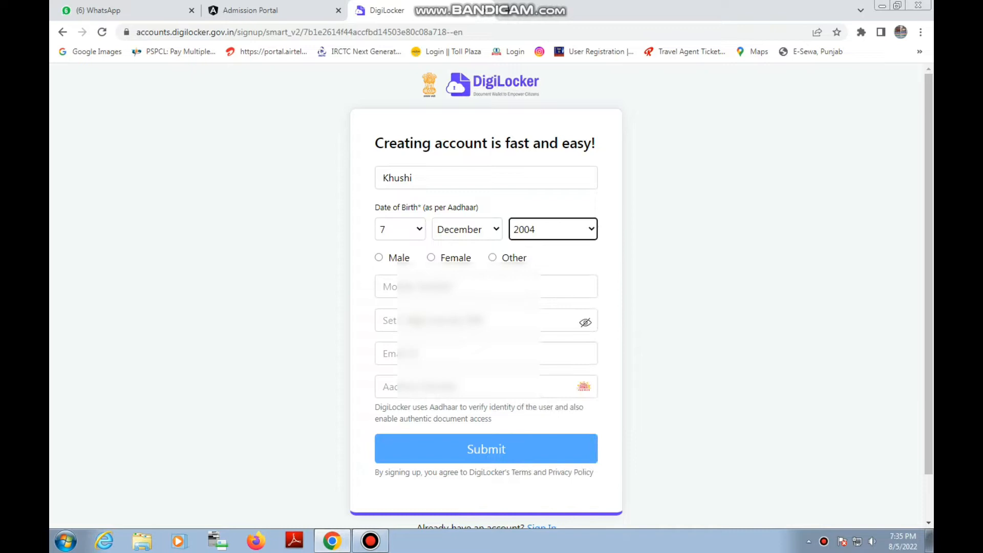
pyautogui.click(431, 258)
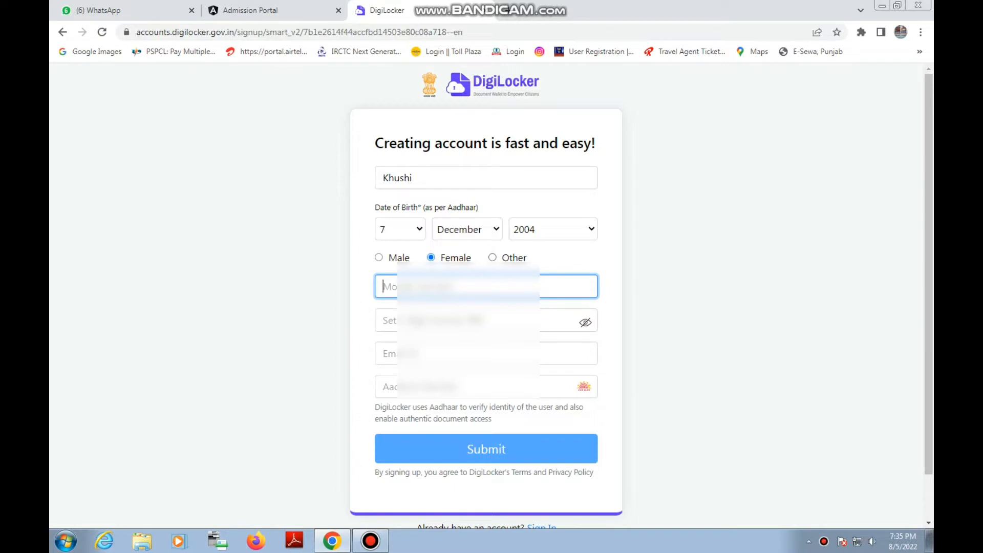
# Step: Enter the mobile number, 6-digit security PIN and Aadhaar number
pyautogui.write('987')
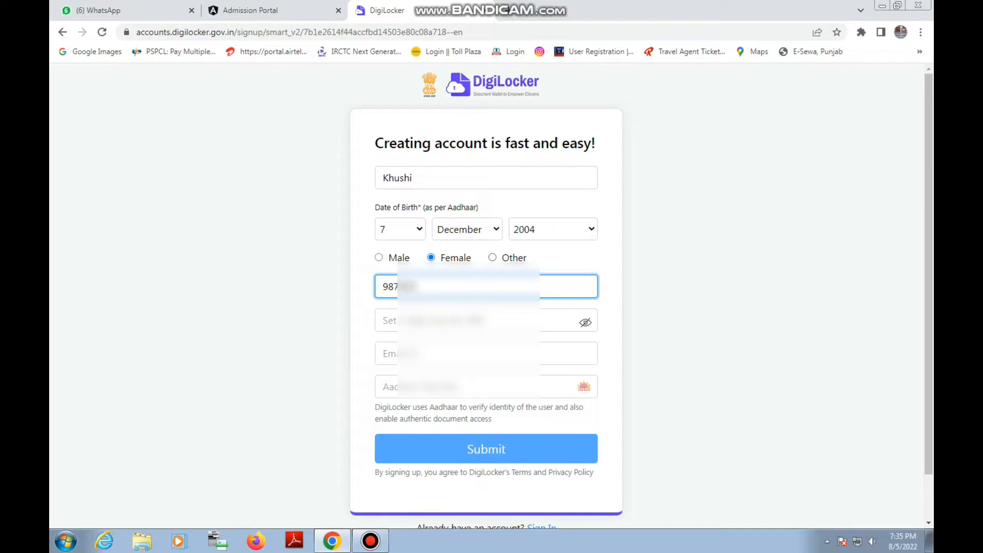
pyautogui.write('6')
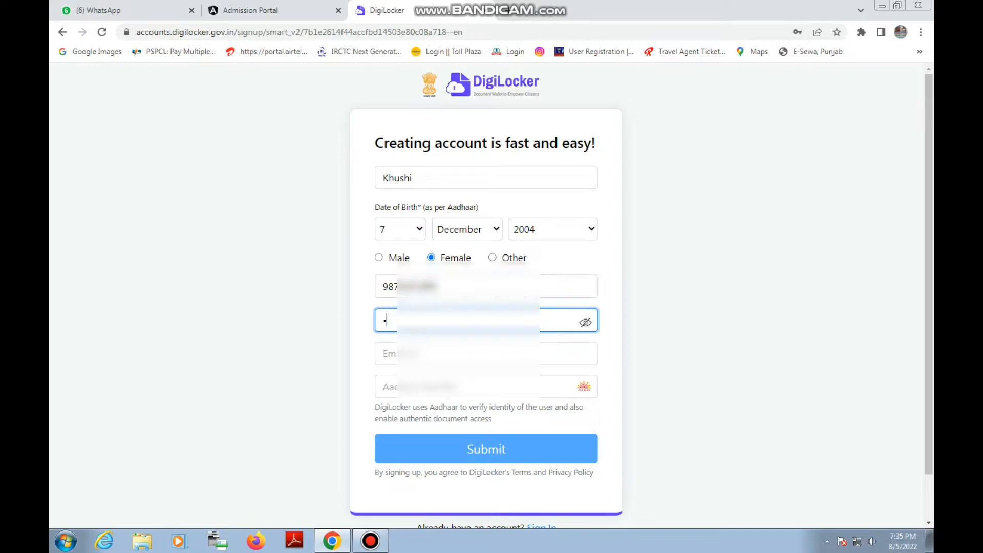
pyautogui.write('••••')
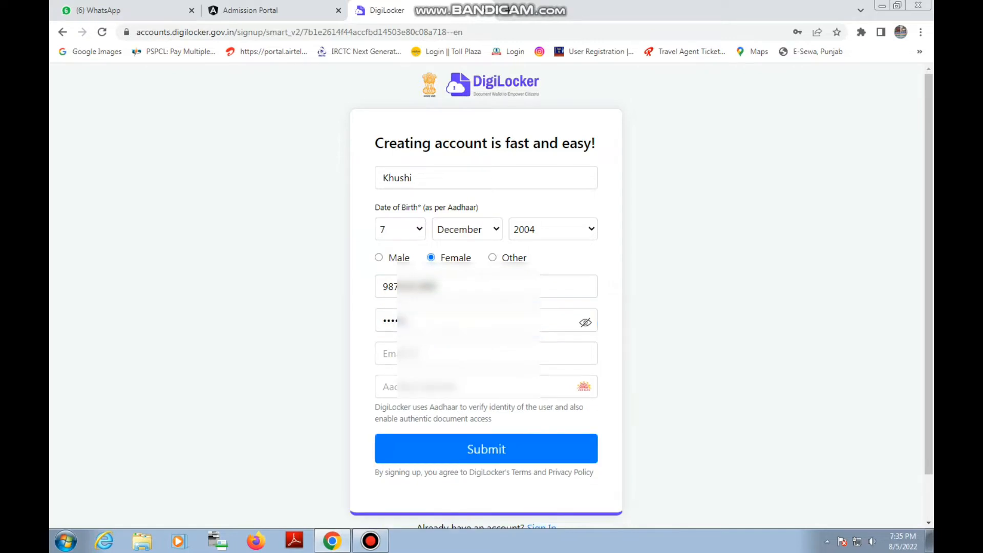
pyautogui.write('221')
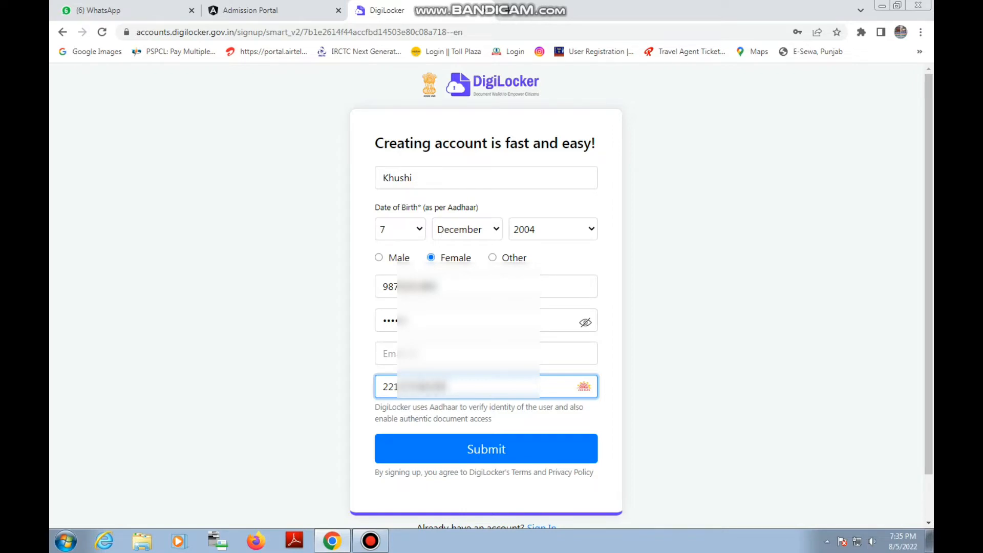
# Step: Submit the sign-up details and verify the mobile OTP
pyautogui.click(485, 449)
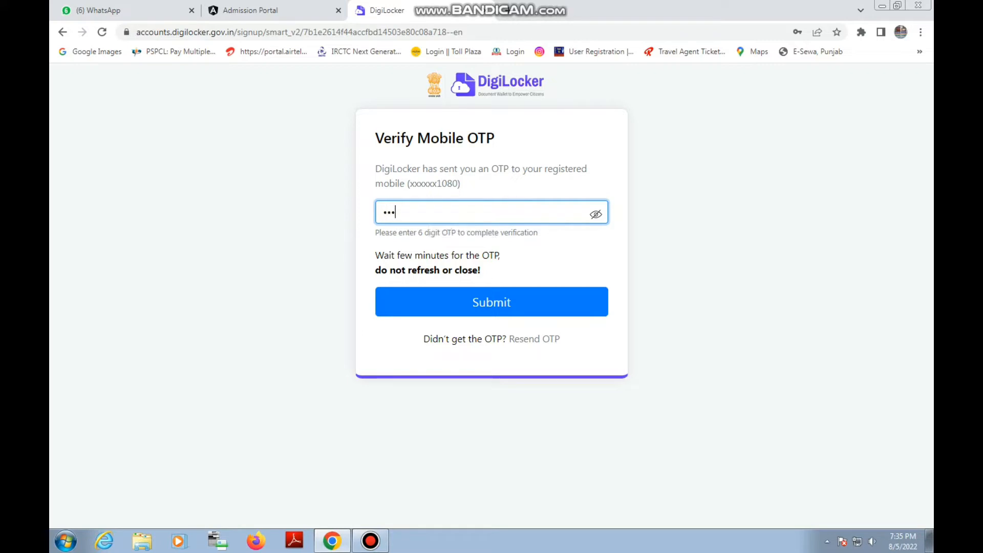
pyautogui.write('123')
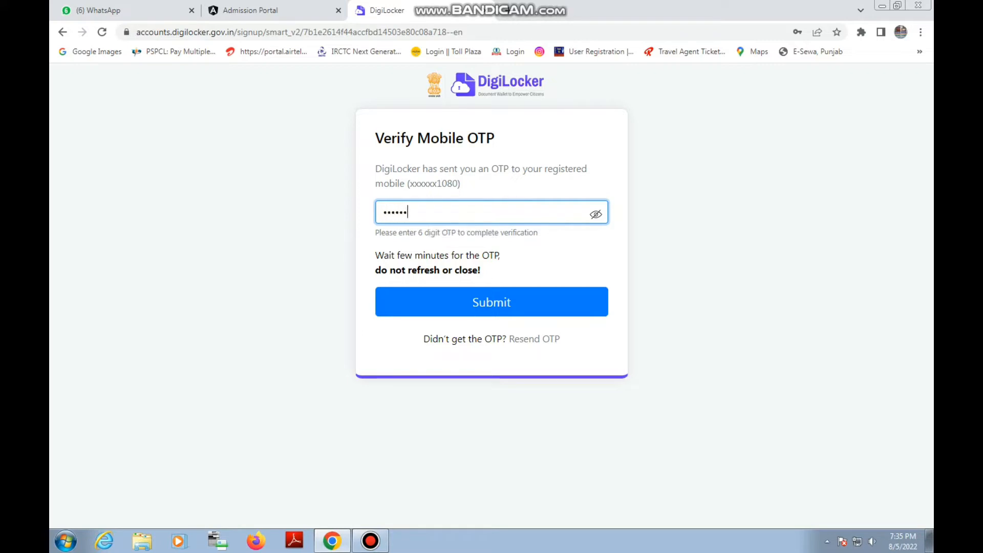
pyautogui.click(491, 301)
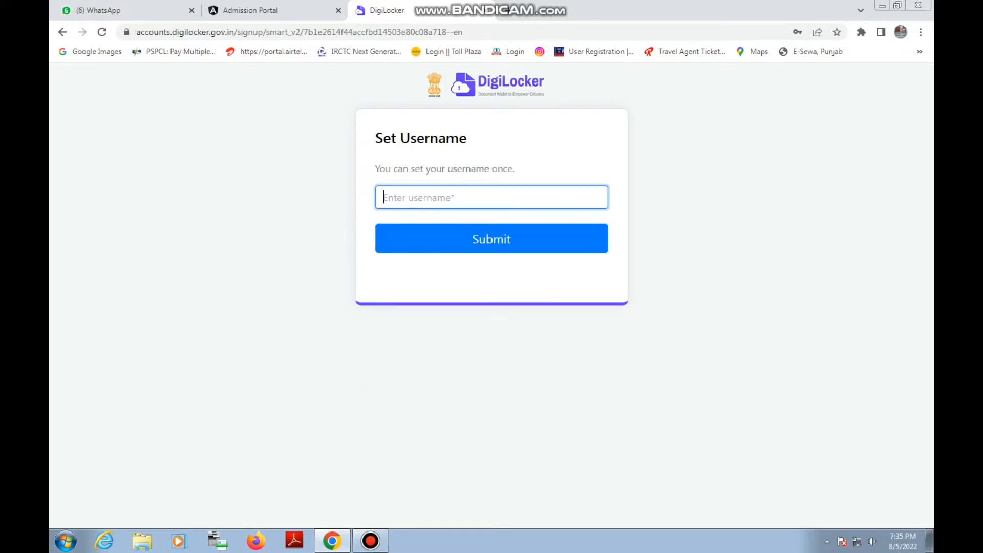
# Step: Set the account username to 'khushi' and submit it
pyautogui.write('k')
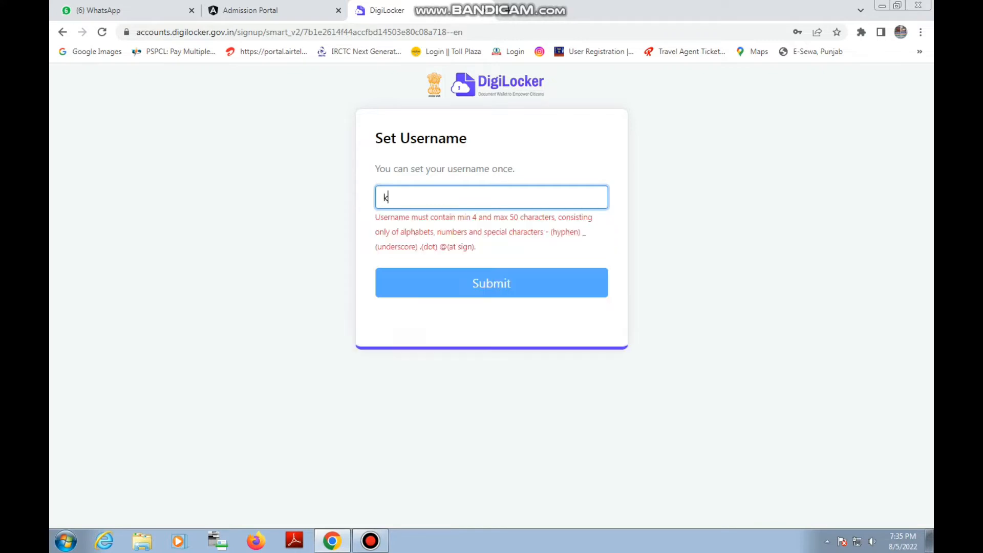
pyautogui.write('hushi12569')
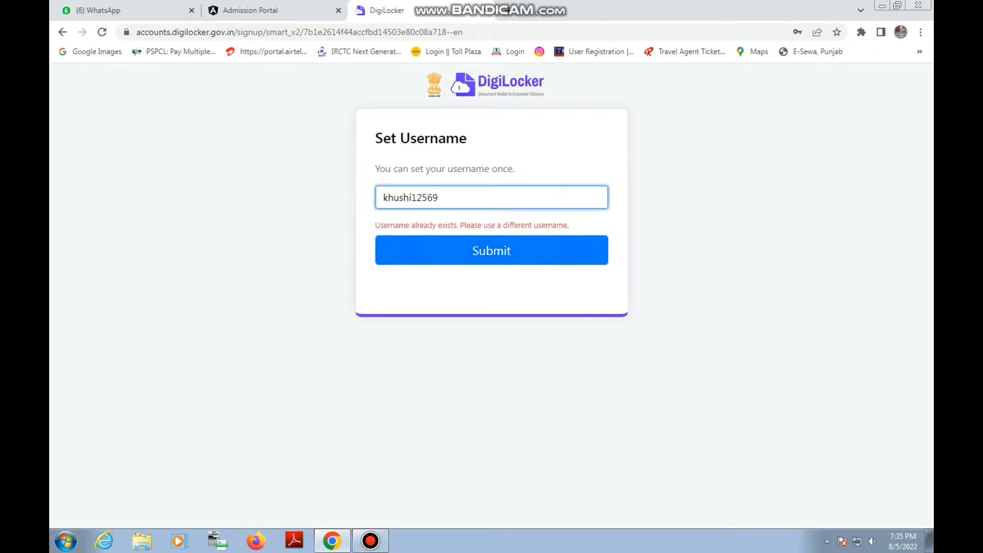
pyautogui.click(491, 251)
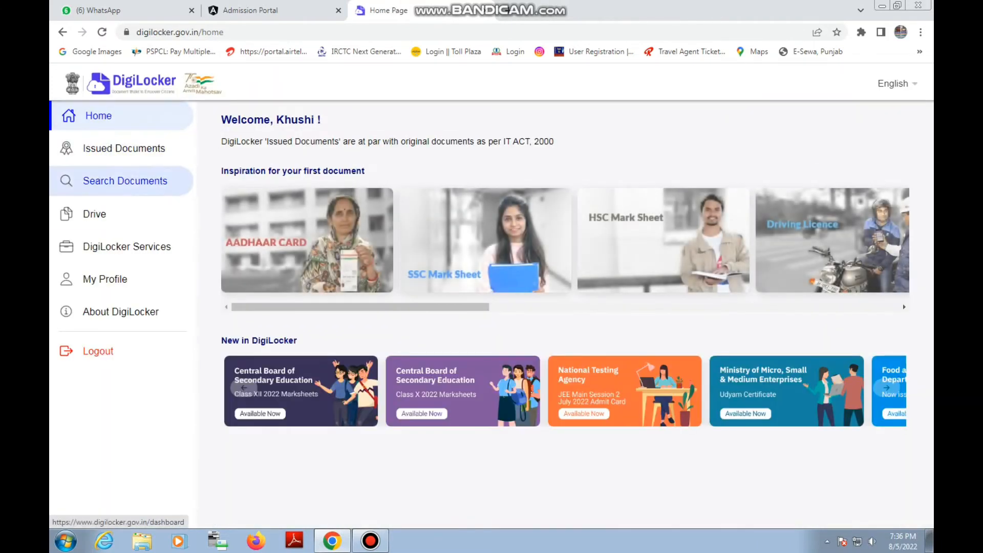
# Step: Search Issued Documents for Punjab's offerings and open the Class XII Marksheet fetch form
pyautogui.click(123, 148)
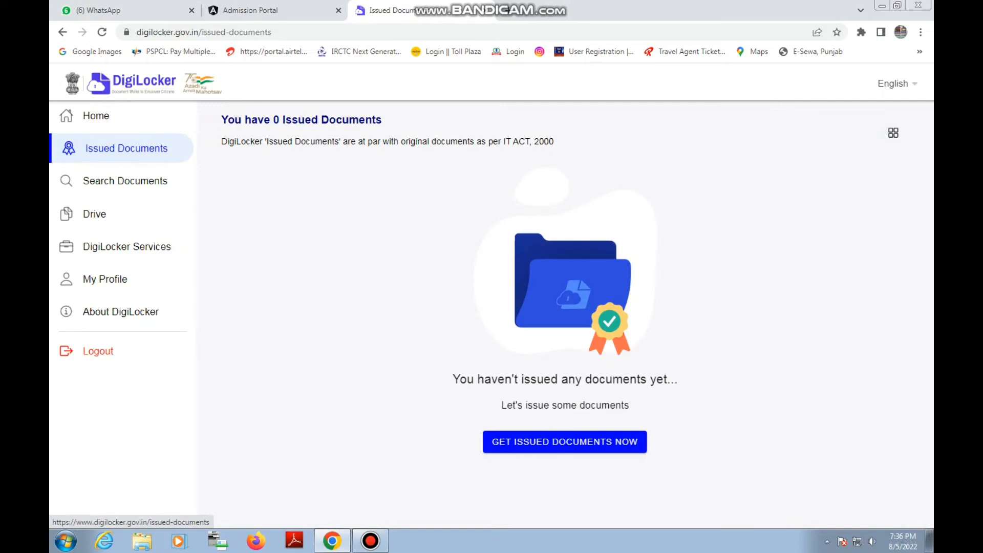
pyautogui.click(124, 181)
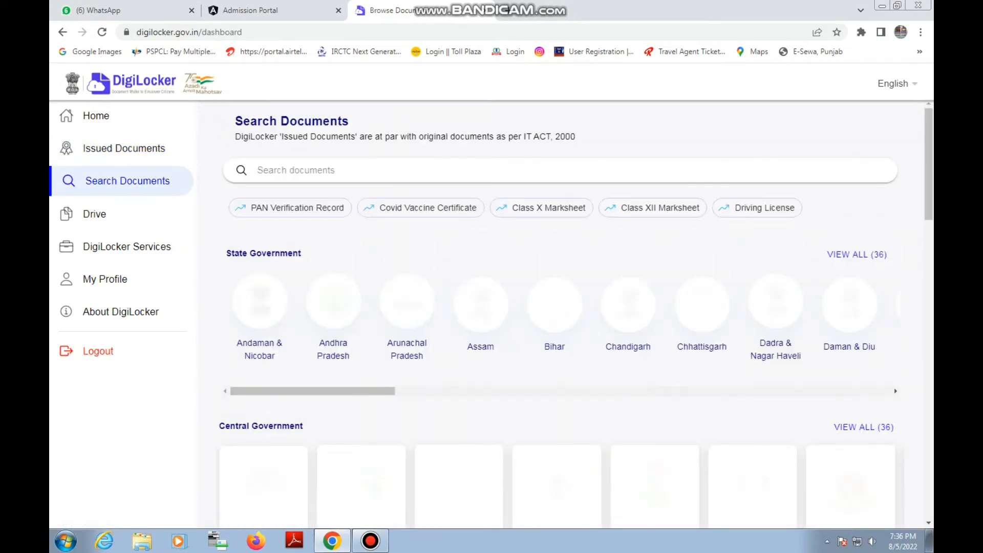
pyautogui.hscroll(3)
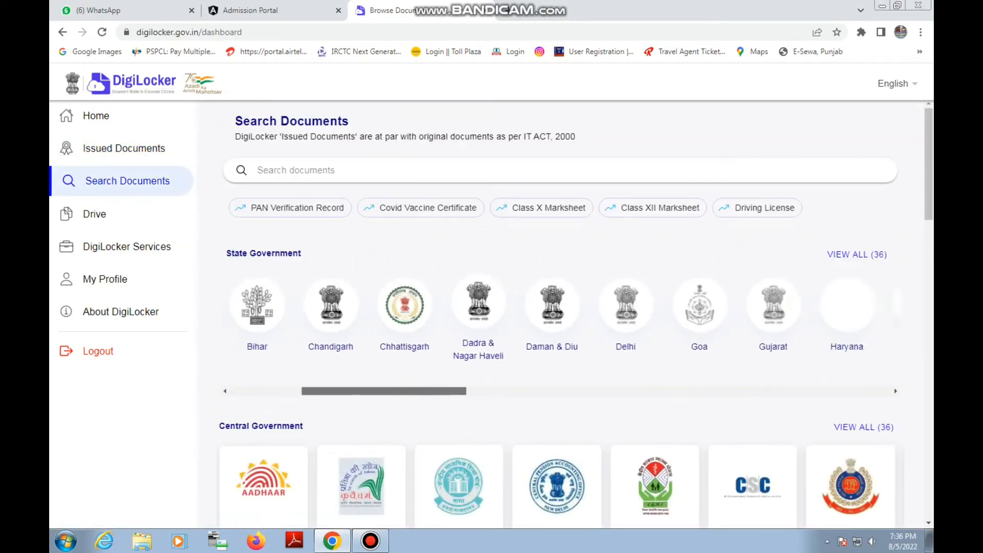
pyautogui.hscroll(3)
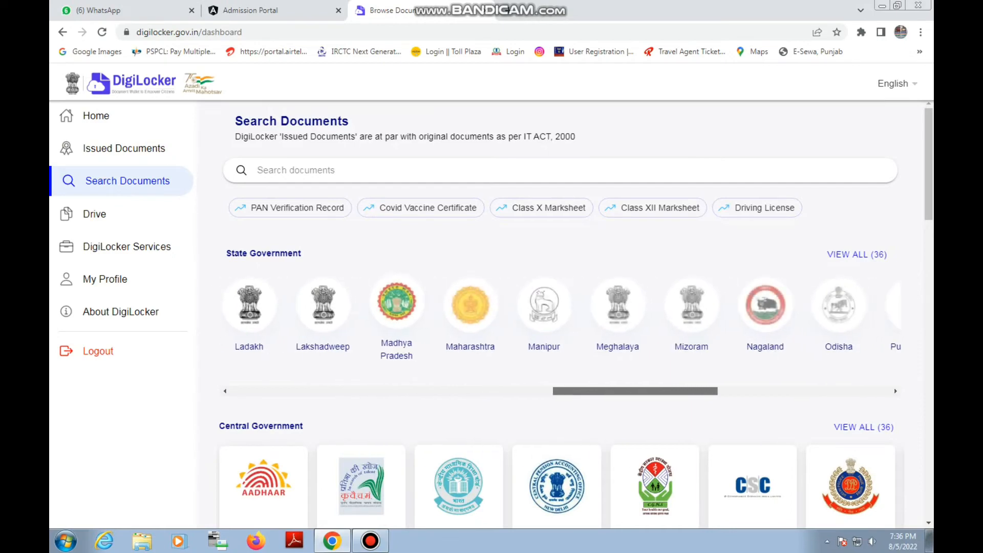
pyautogui.click(895, 391)
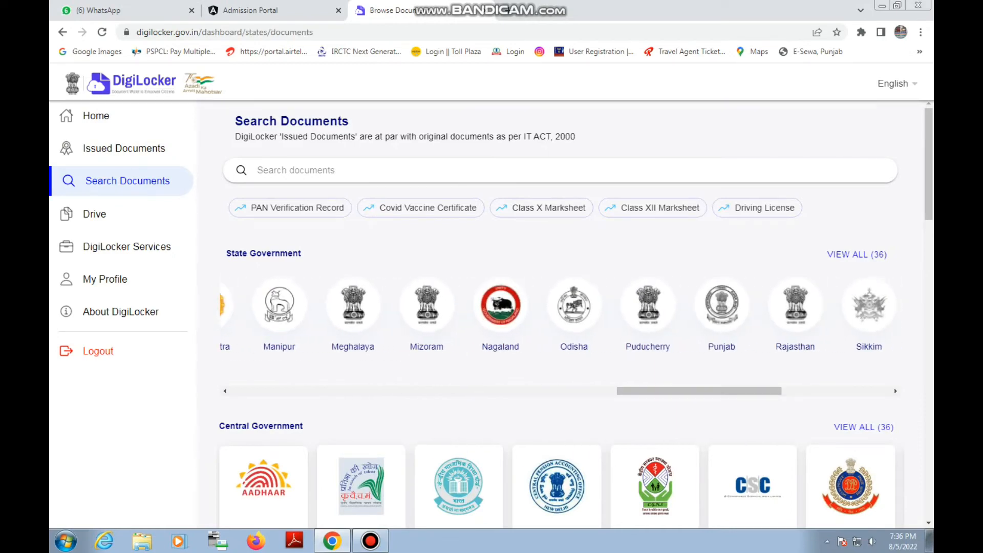
pyautogui.click(721, 305)
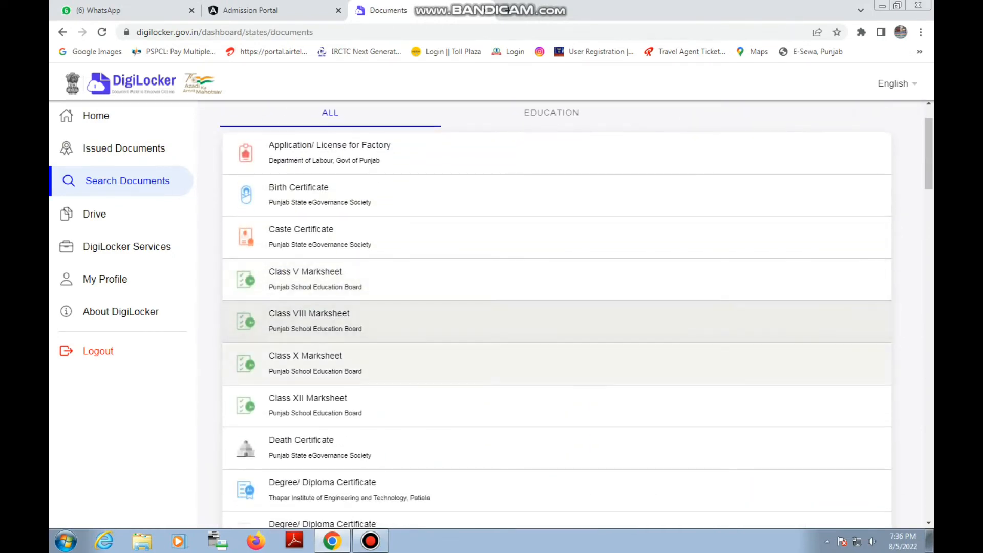
pyautogui.click(307, 397)
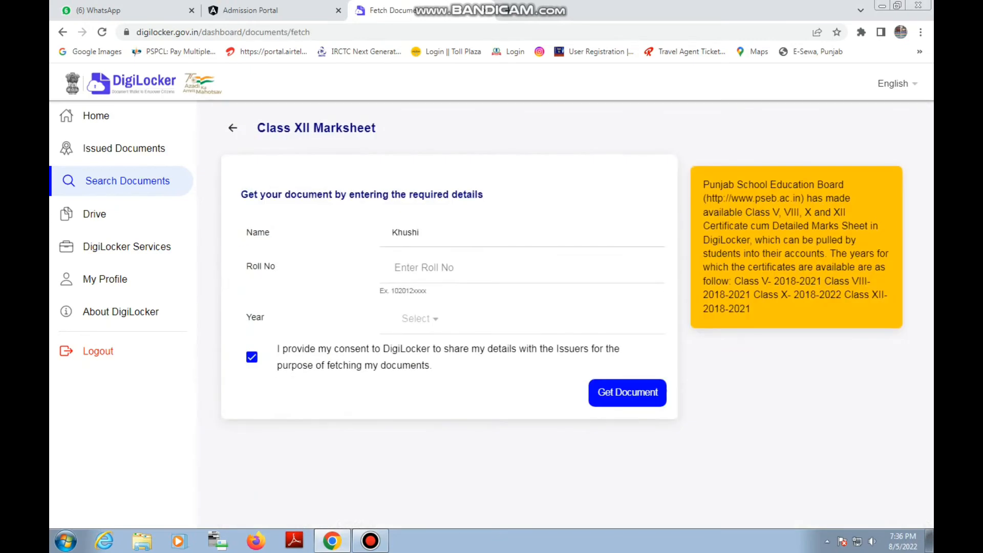
# Step: Return to Punjab's document list and open the Class X Marksheet fetch form
pyautogui.click(237, 128)
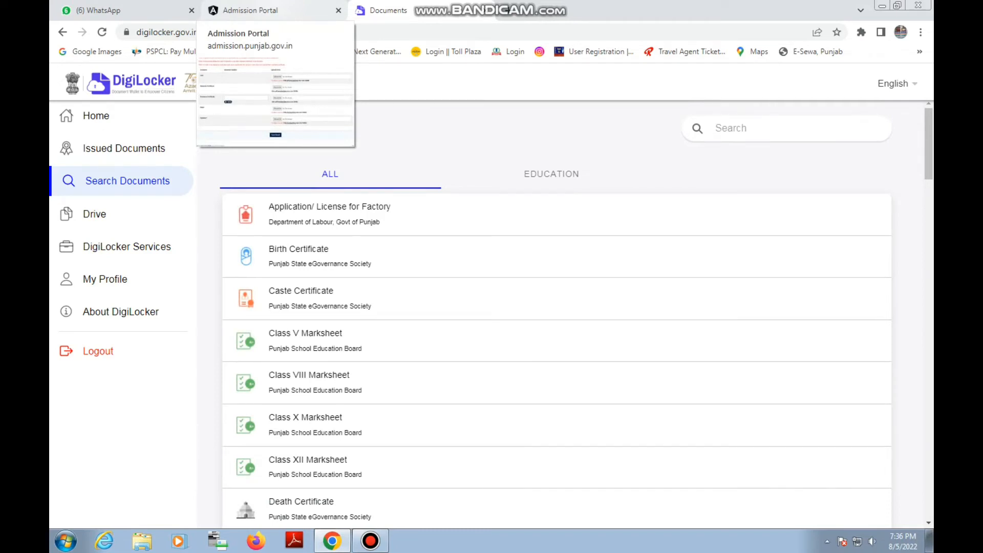
pyautogui.click(305, 417)
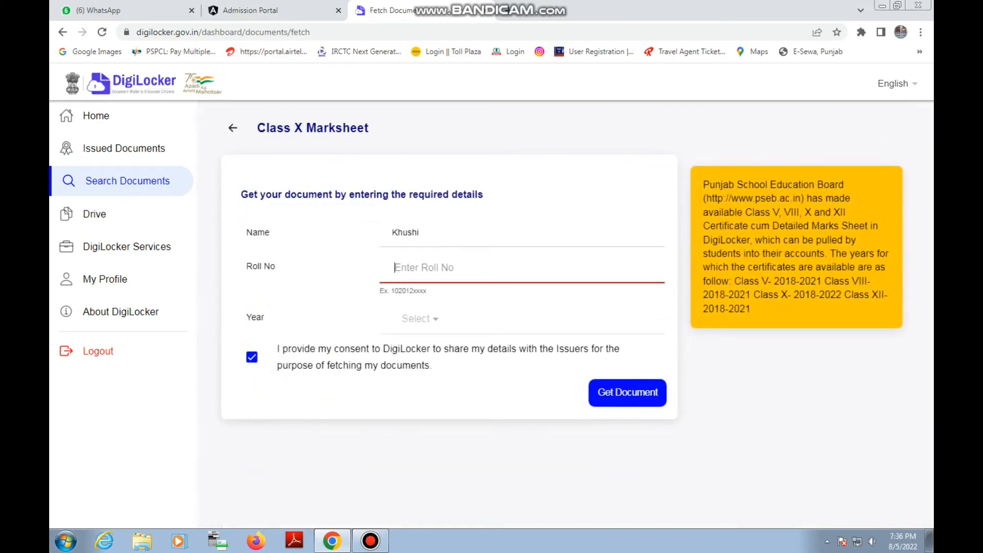
# Step: Enter the roll number and passing year 2020, fetch the Class X Marksheet, and view it
pyautogui.write('202')
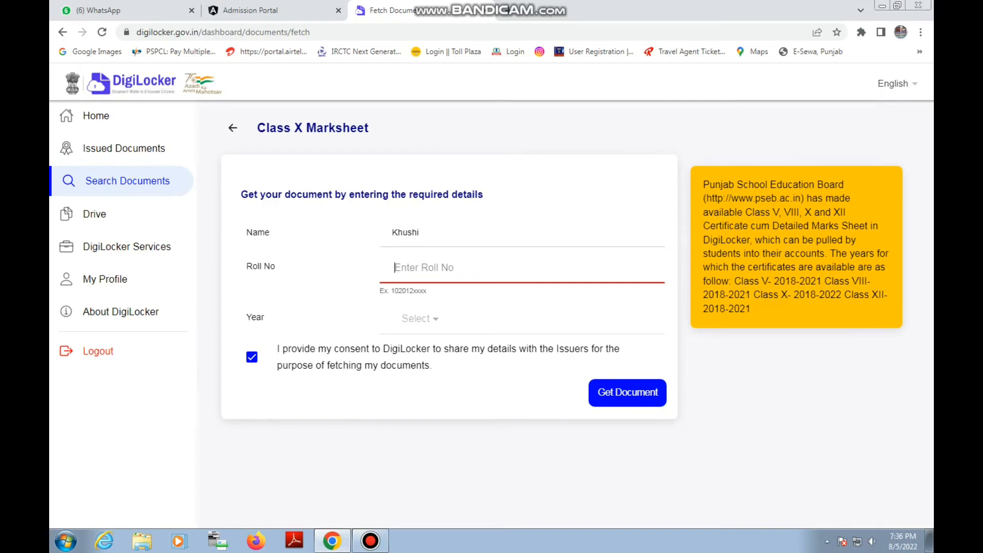
pyautogui.click(419, 318)
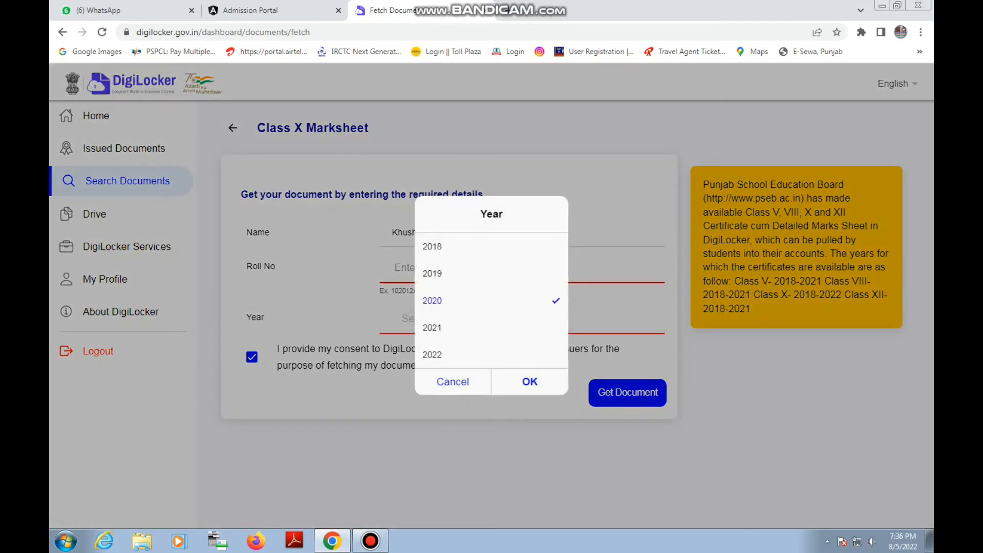
pyautogui.click(528, 381)
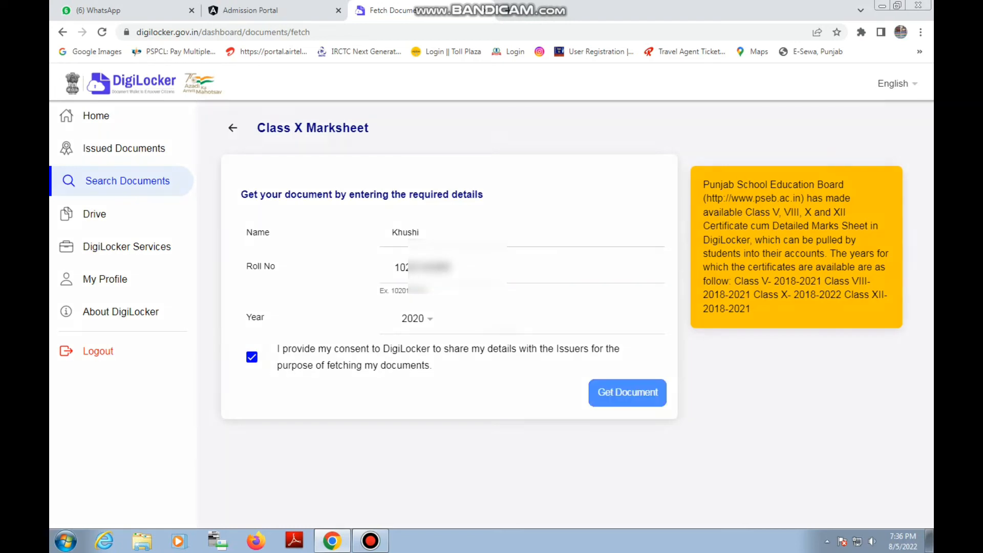
pyautogui.click(627, 392)
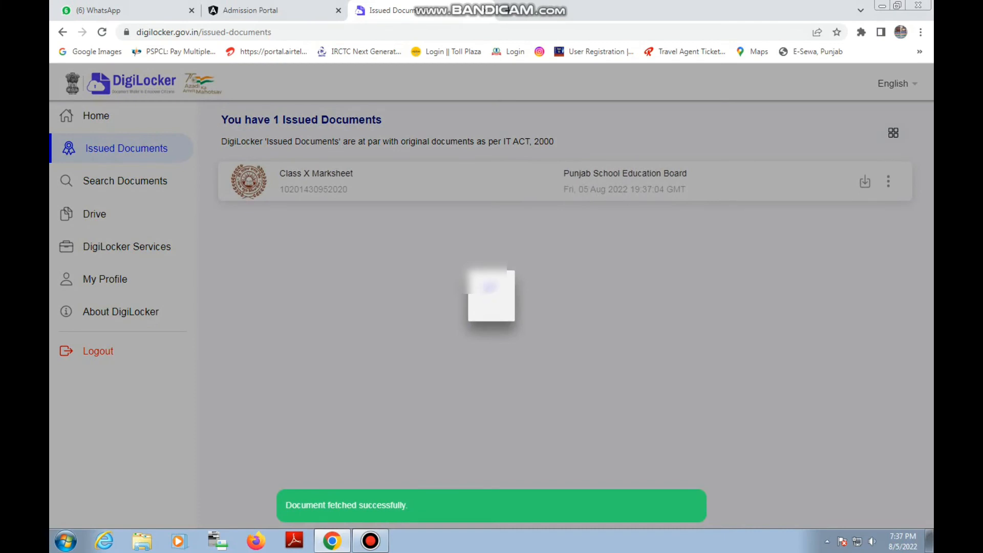
pyautogui.click(316, 174)
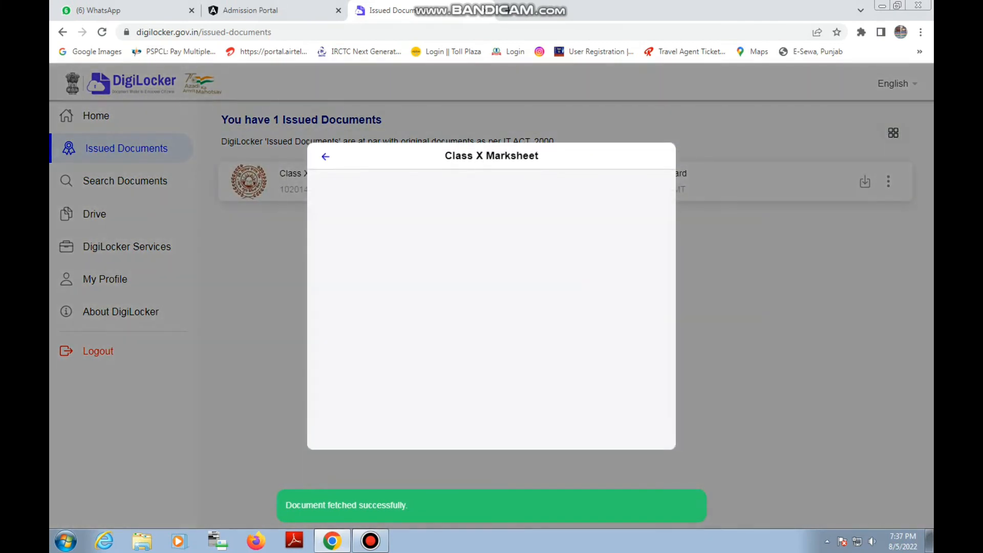